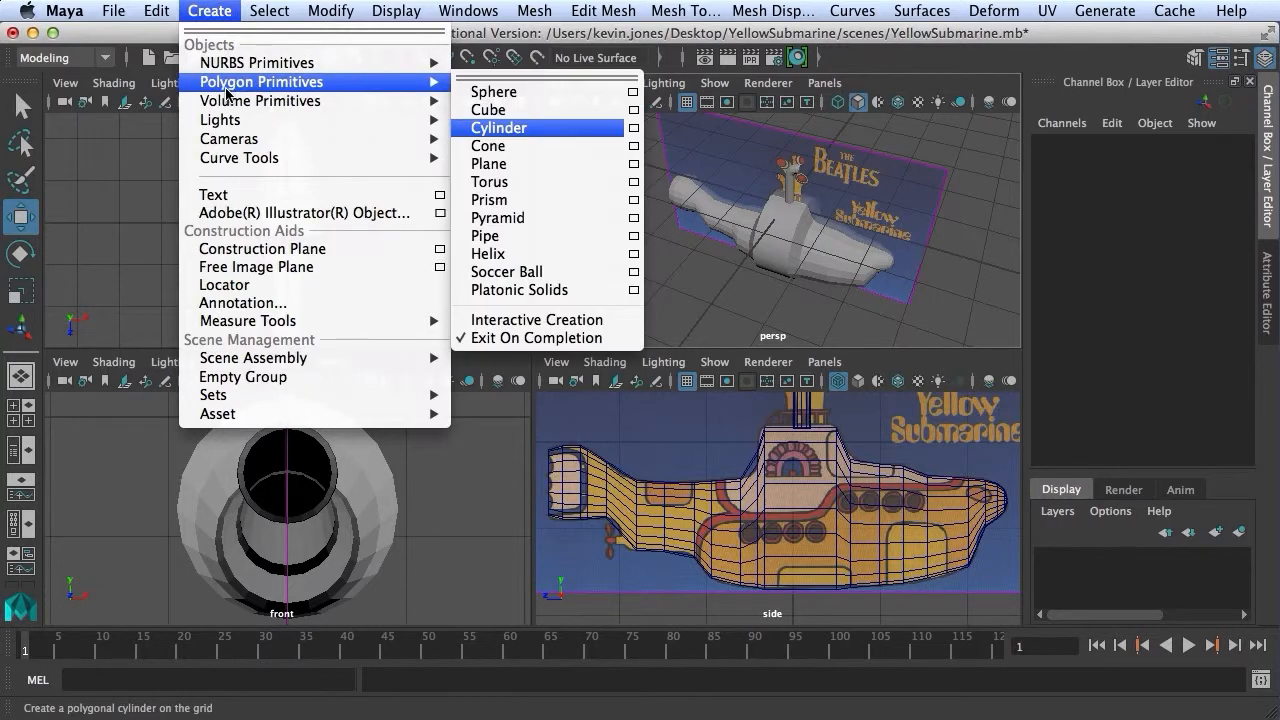
mouse_move(490, 110)
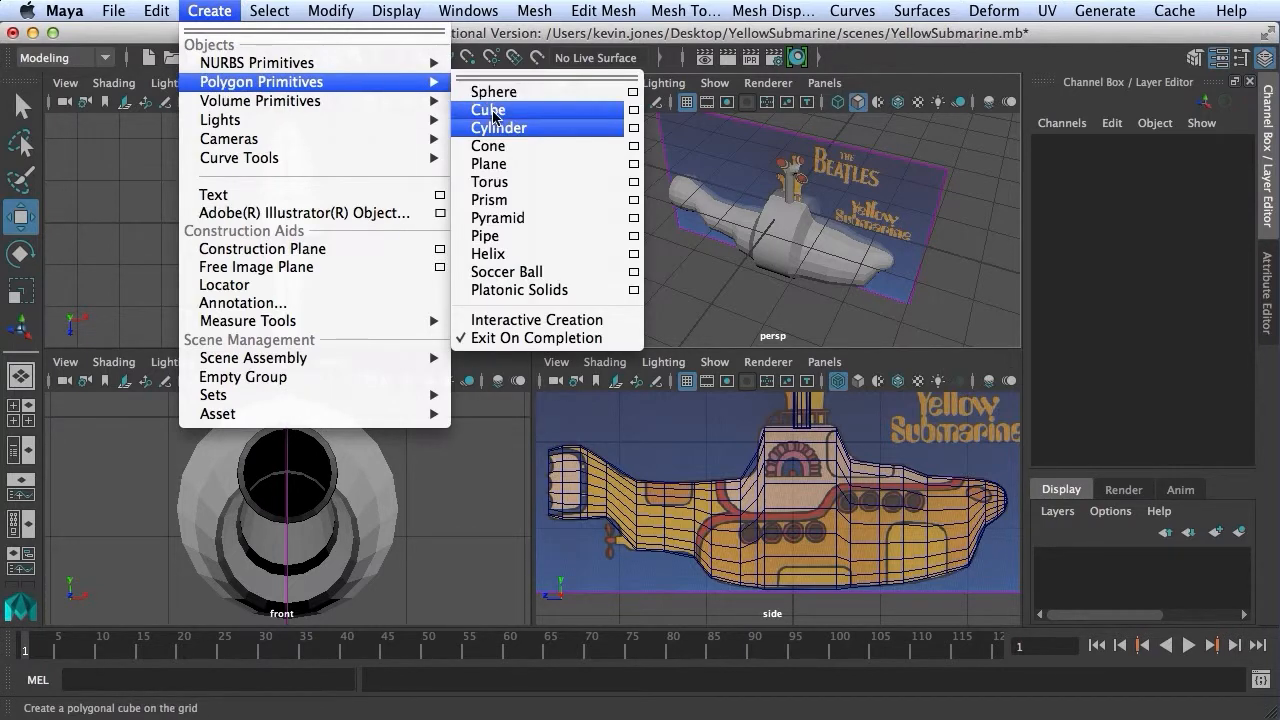
Create a polygon cube for the rudder.
left_click(488, 108)
type("Rudder")
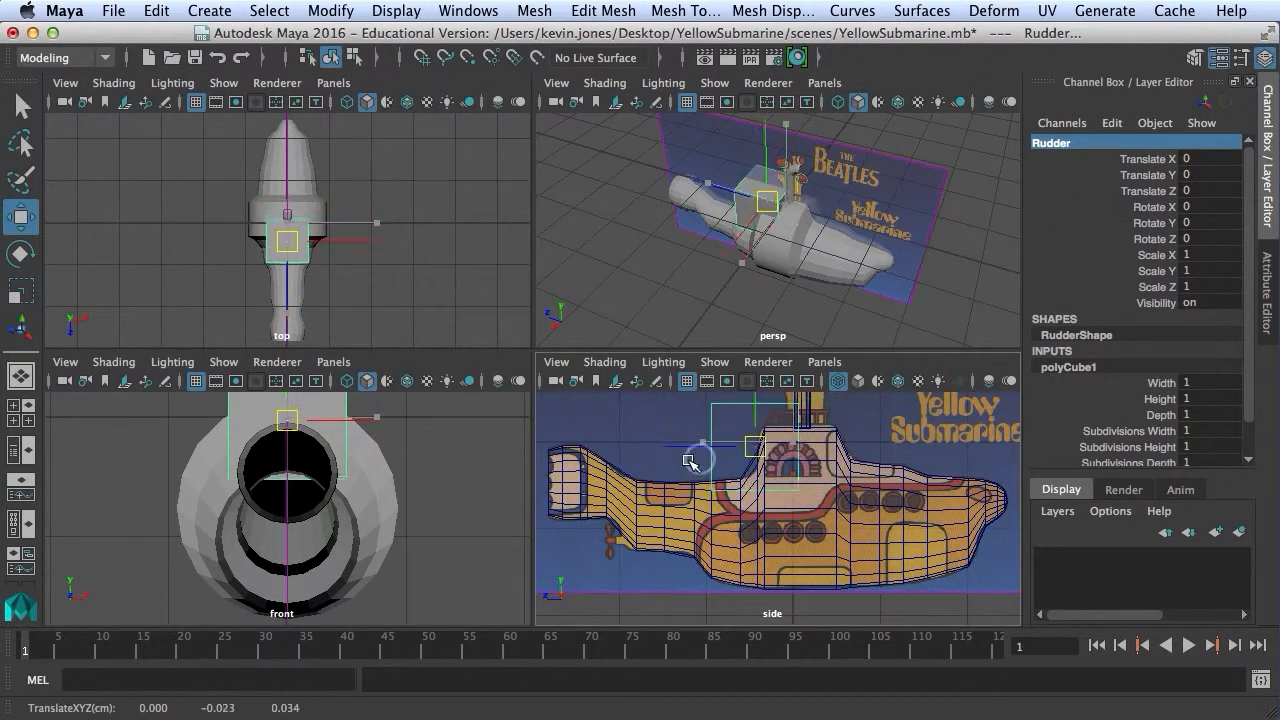
Move the cube over the submarine's tail and shrink its height to the rudder.
left_click_drag(700, 450, 564, 480)
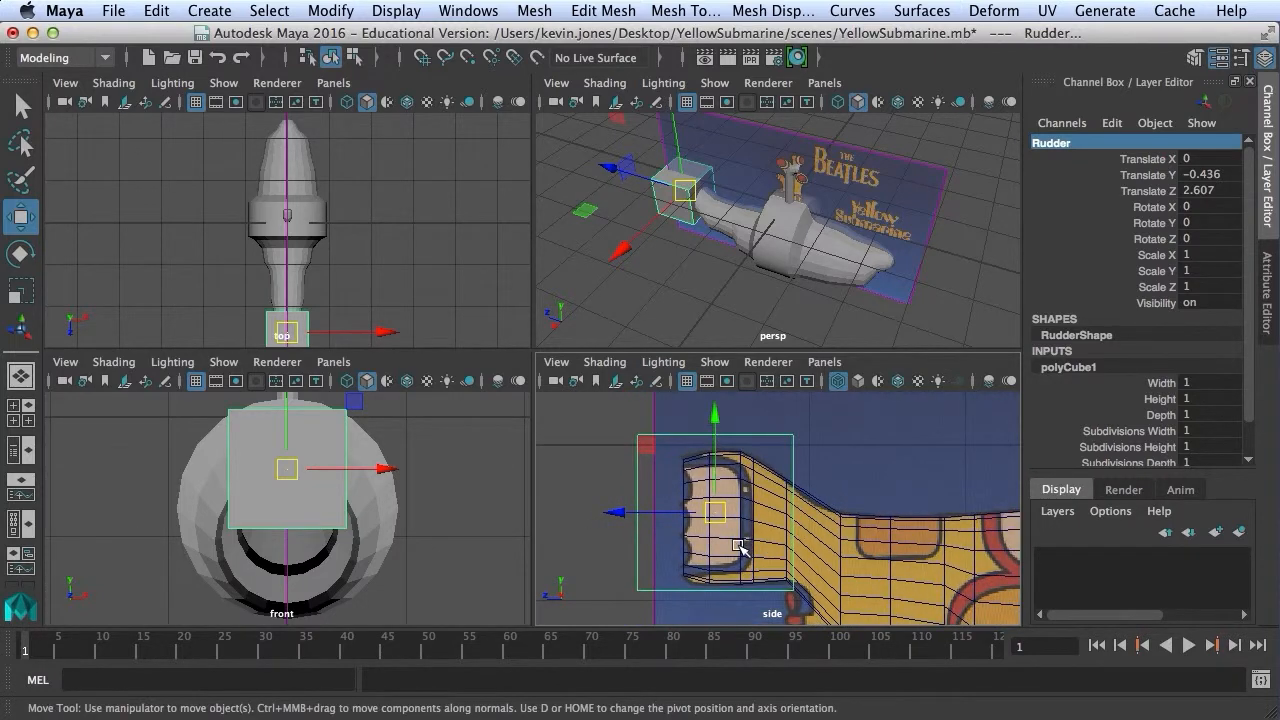
left_click(20, 290)
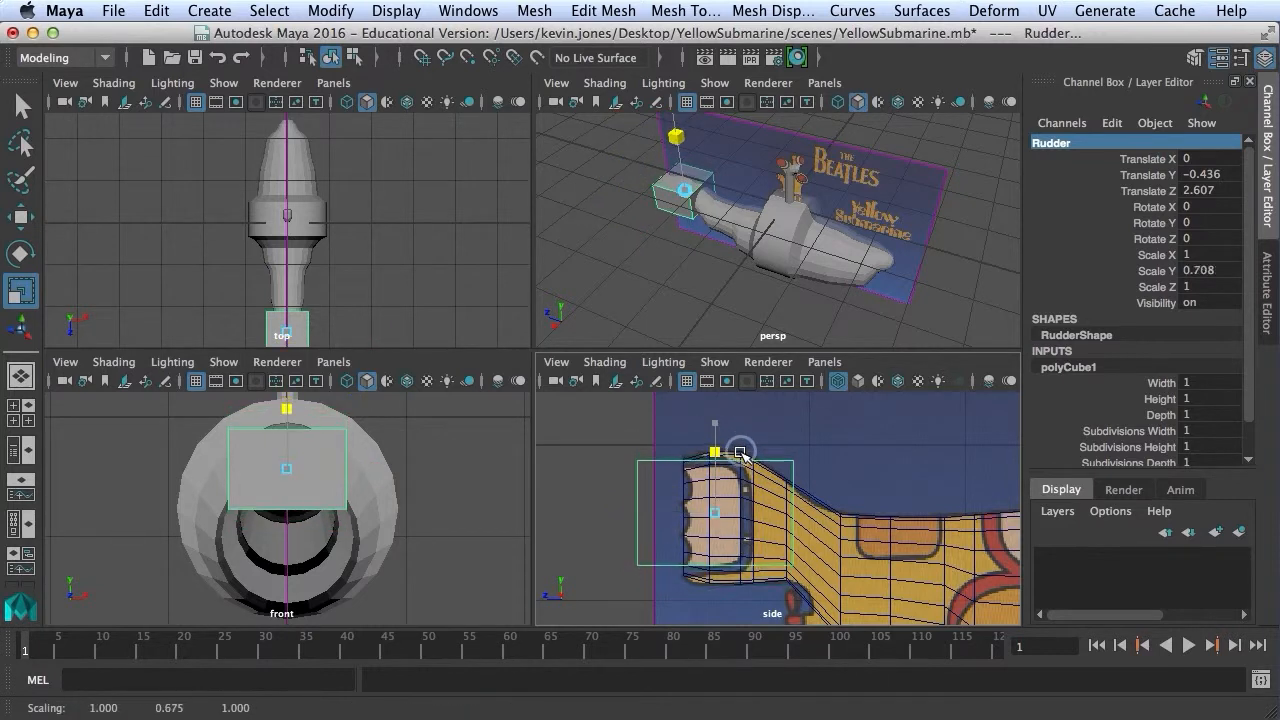
left_click_drag(740, 452, 712, 424)
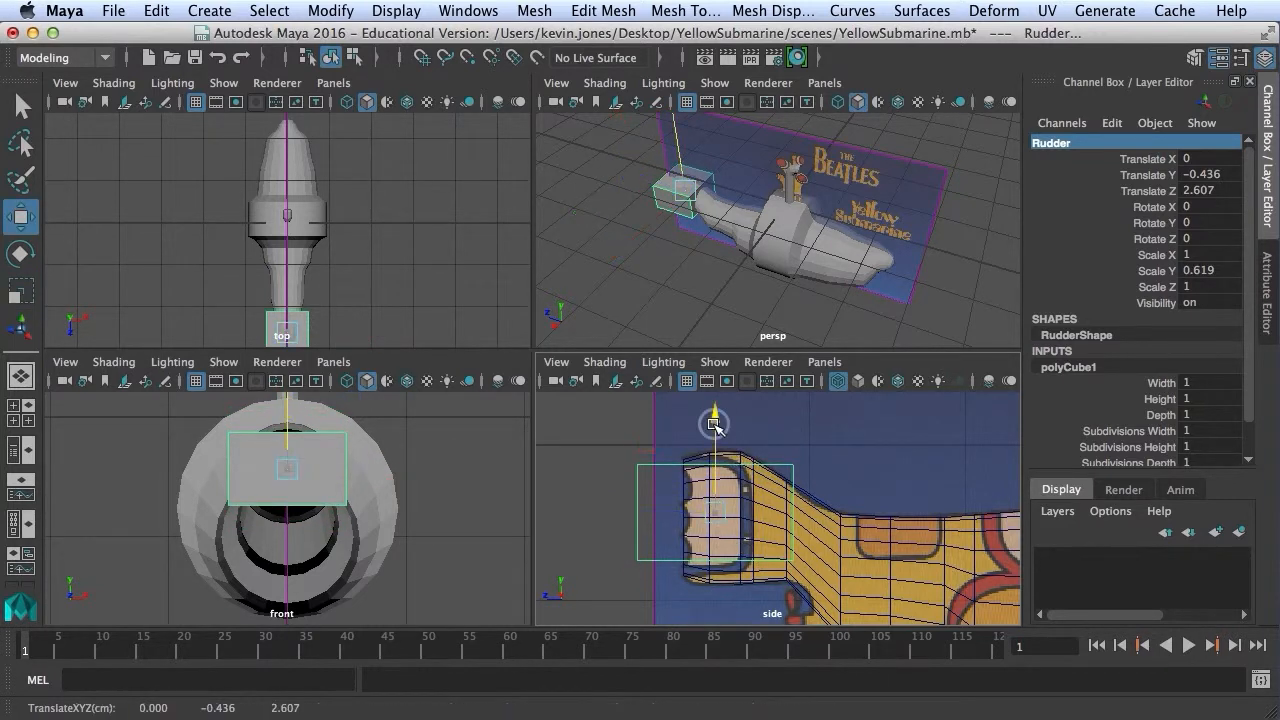
left_click_drag(714, 414, 714, 424)
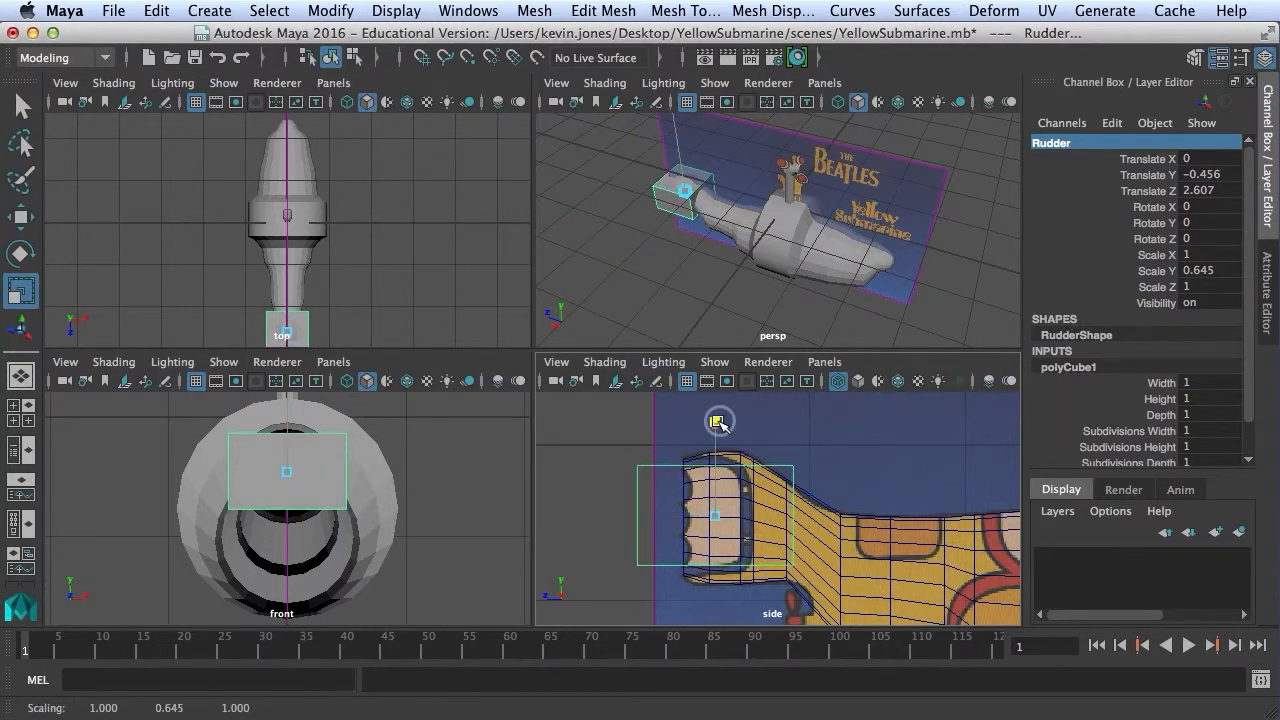
Shorten the cube to the rudder's length and nudge it back to the tail end.
left_click_drag(720, 420, 664, 520)
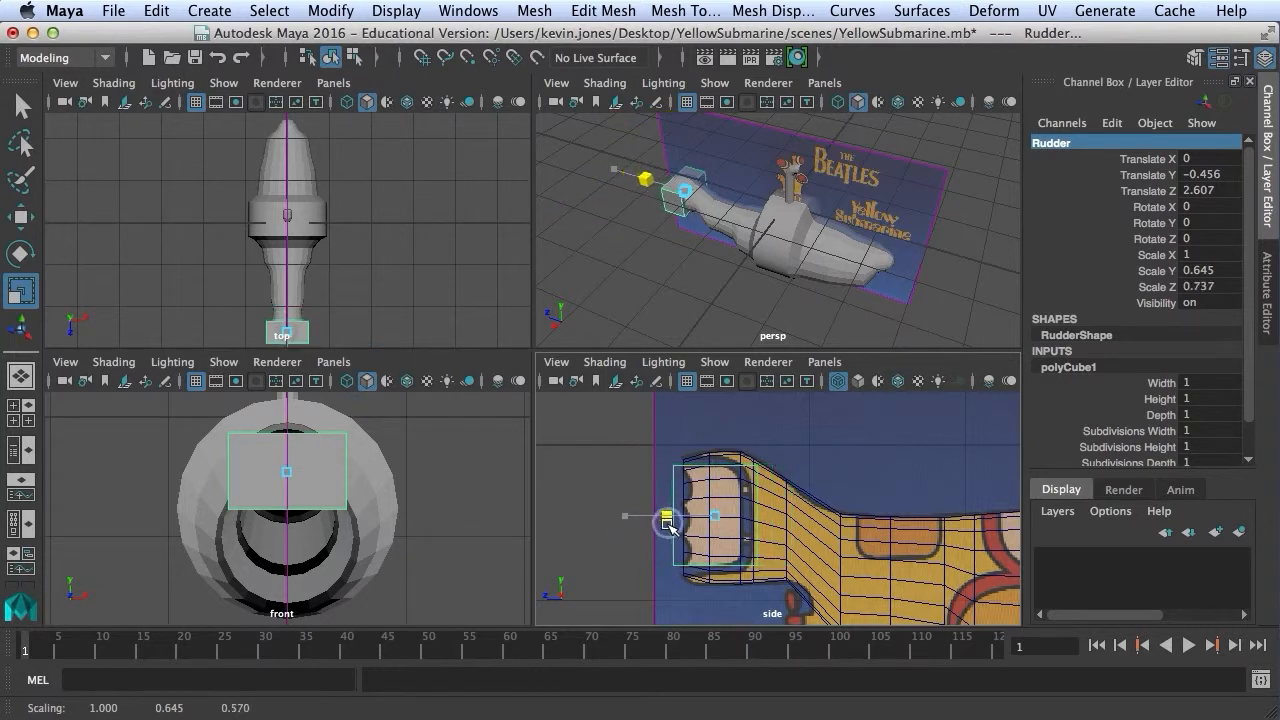
left_click_drag(664, 520, 684, 536)
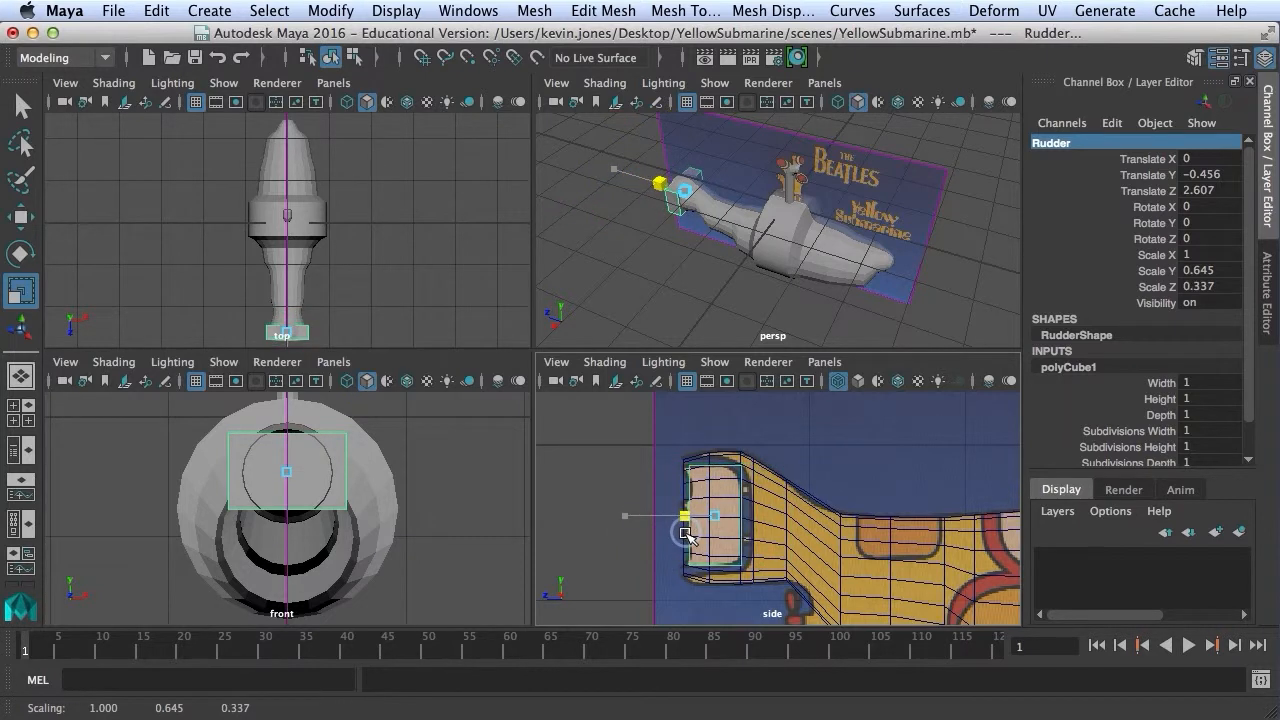
left_click_drag(684, 516, 648, 516)
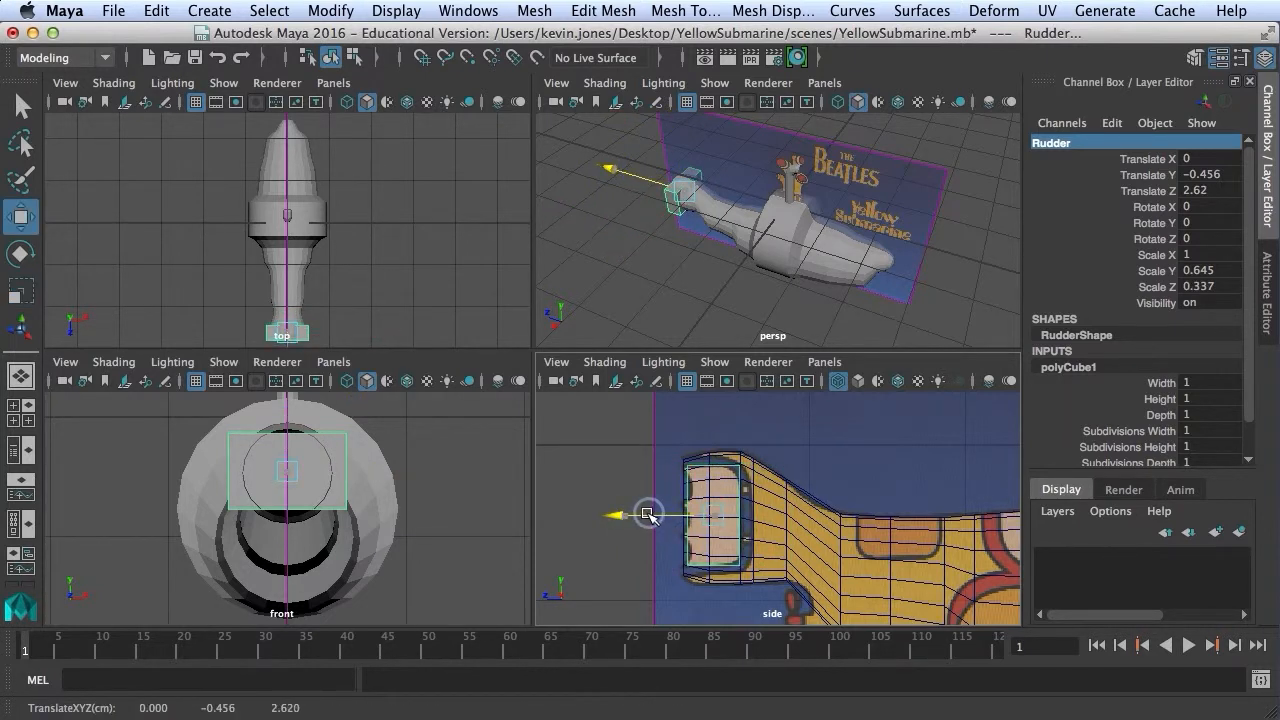
left_click_drag(648, 516, 624, 516)
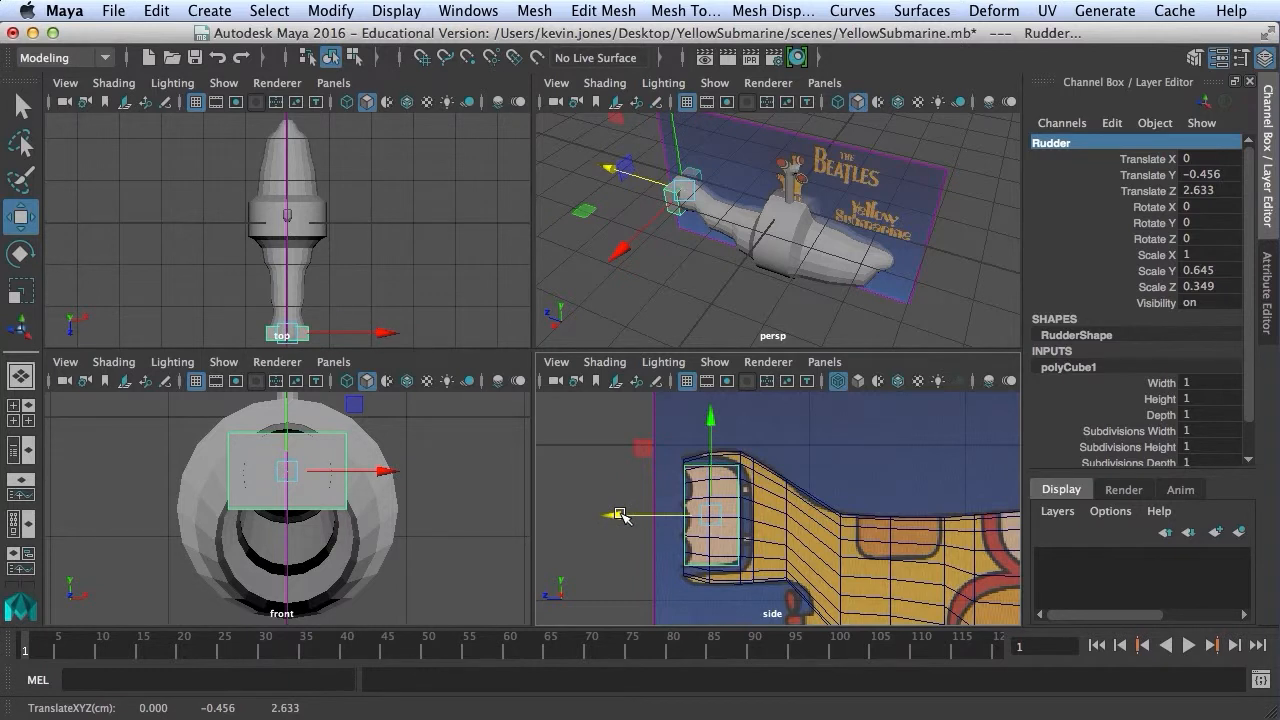
mouse_move(606, 410)
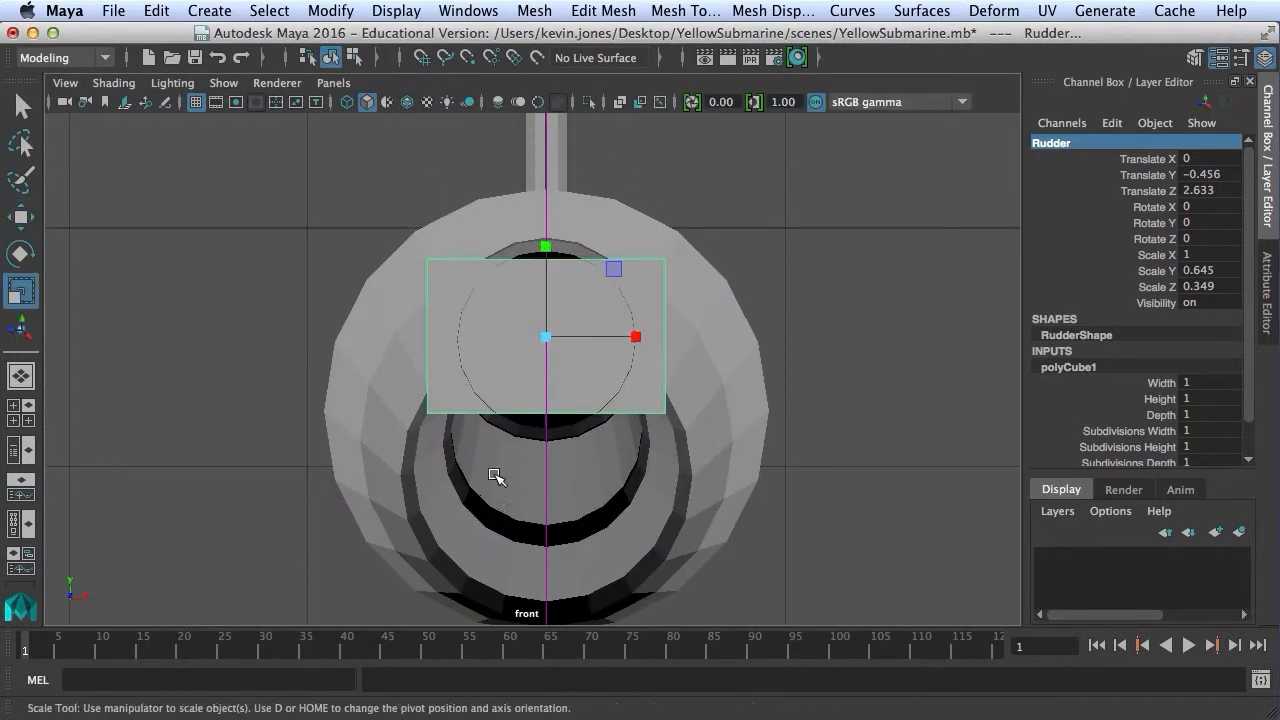
Scale the cube very thin across its width in the front view.
left_click_drag(634, 336, 572, 336)
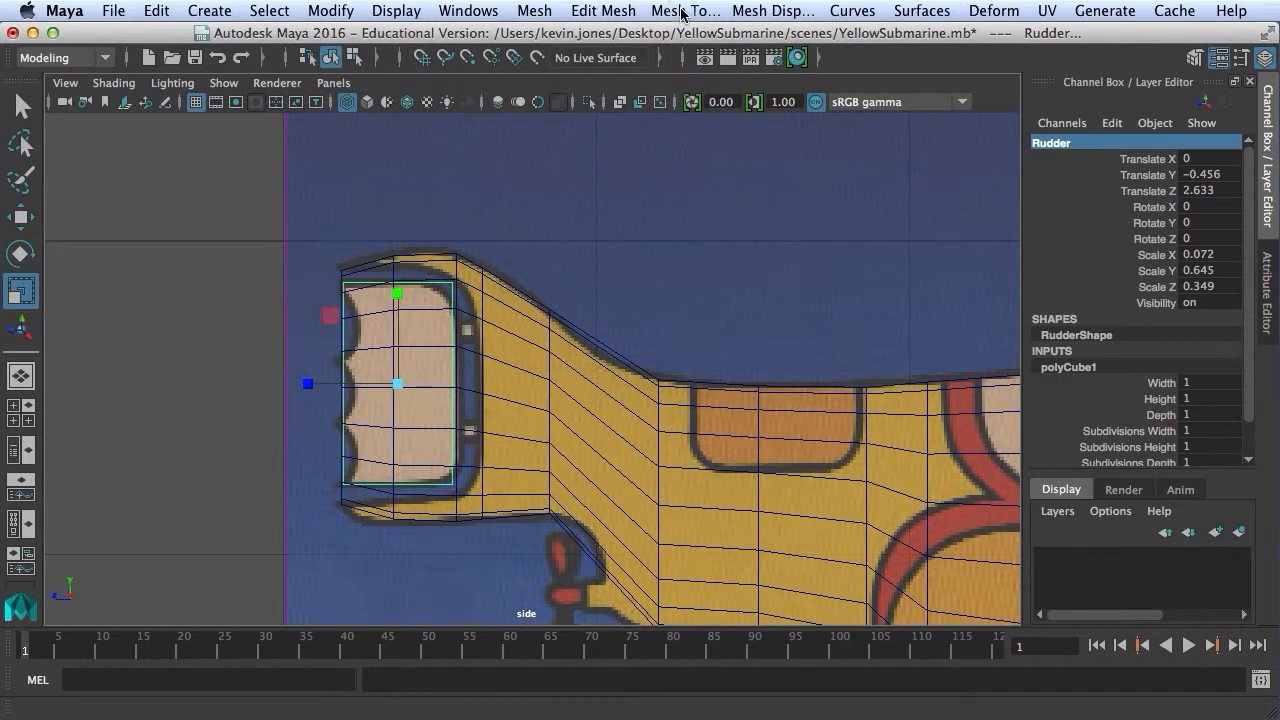
Activate Insert Edge Loop from the Mesh Tools menu.
left_click(684, 12)
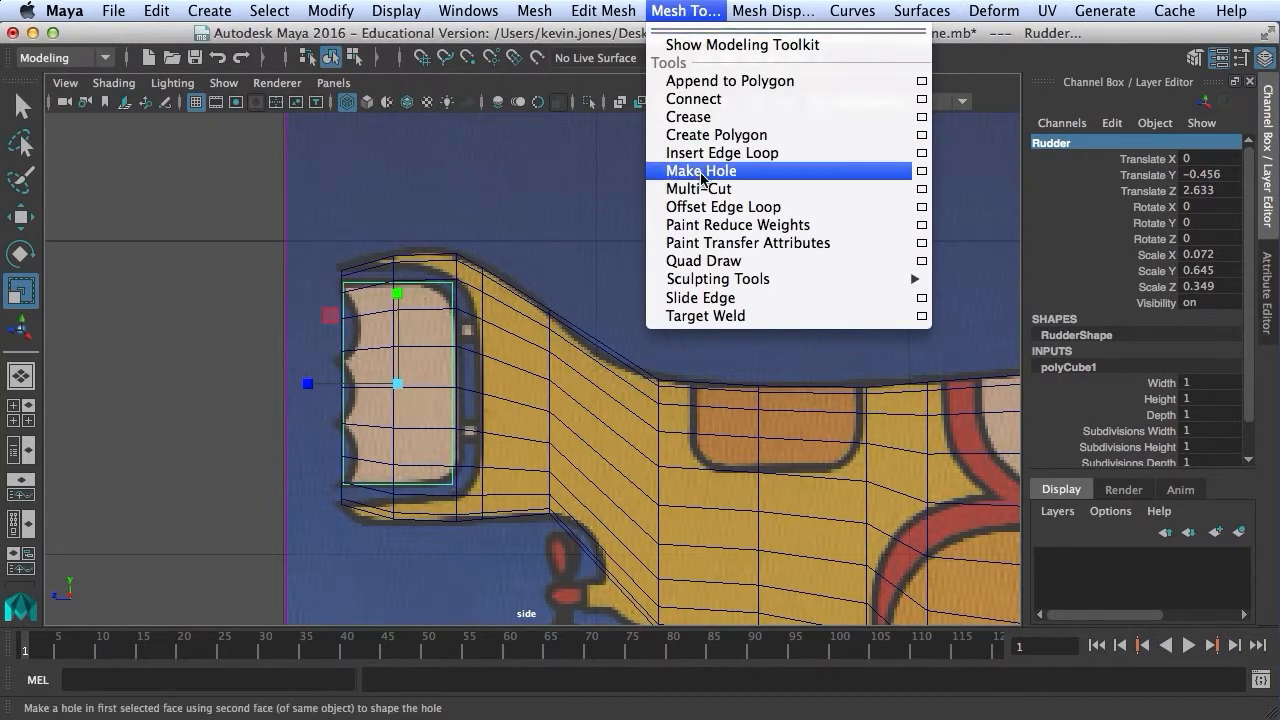
mouse_move(720, 152)
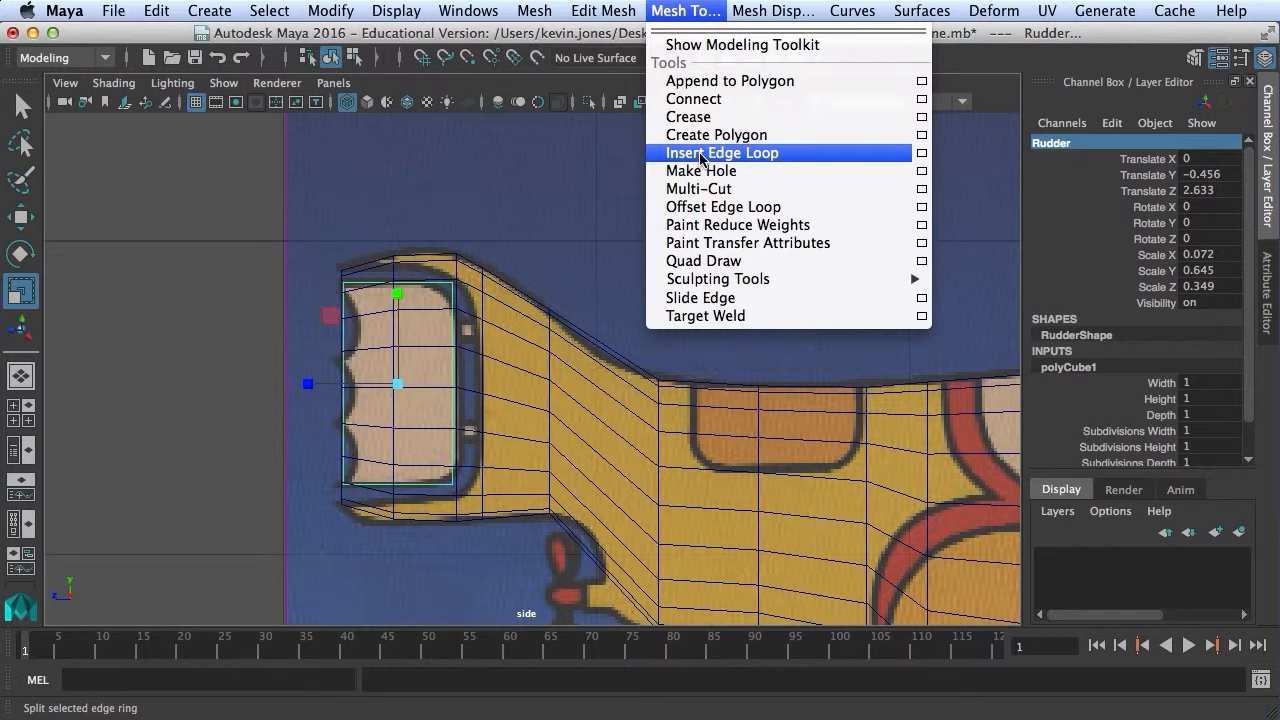
left_click(720, 152)
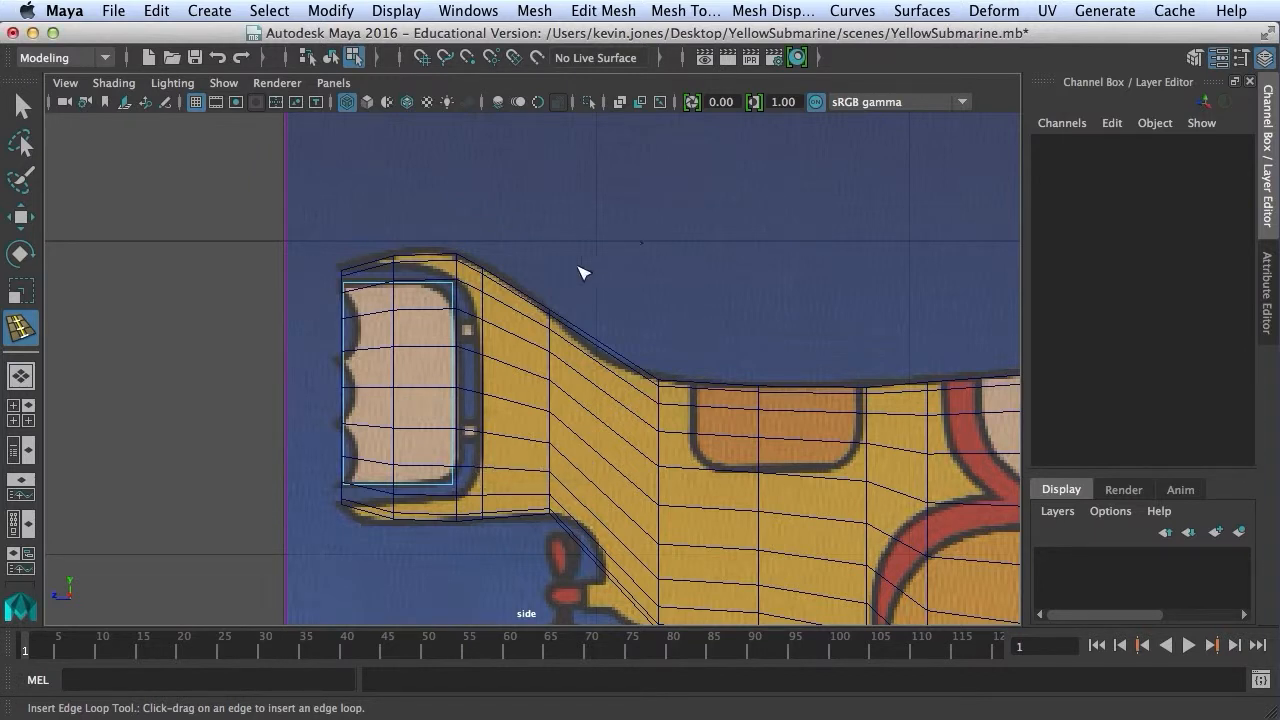
mouse_move(348, 336)
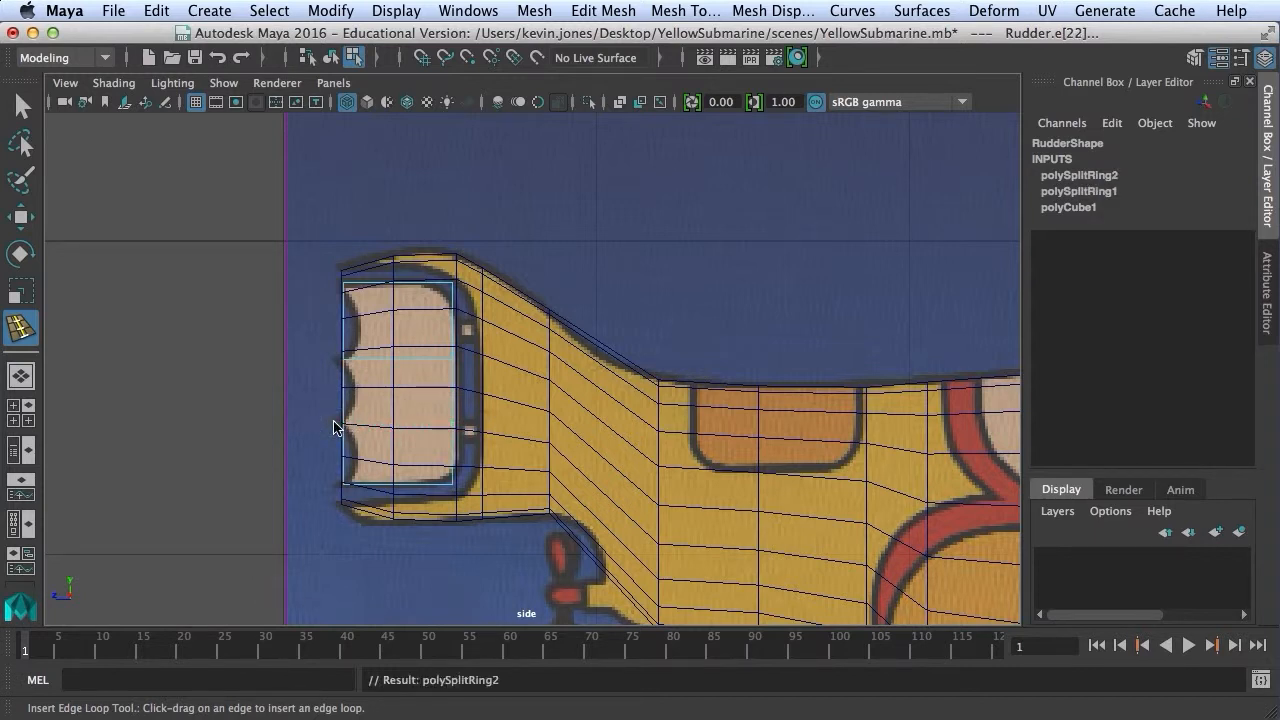
mouse_move(348, 316)
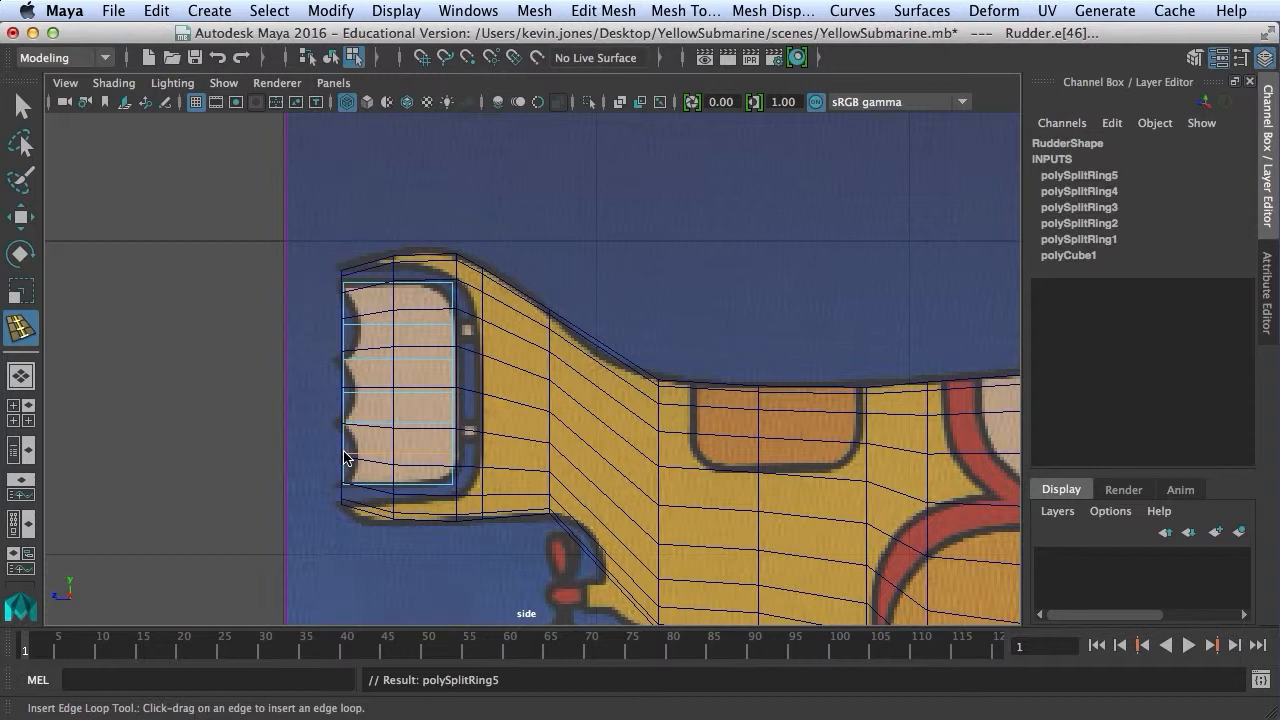
mouse_move(348, 458)
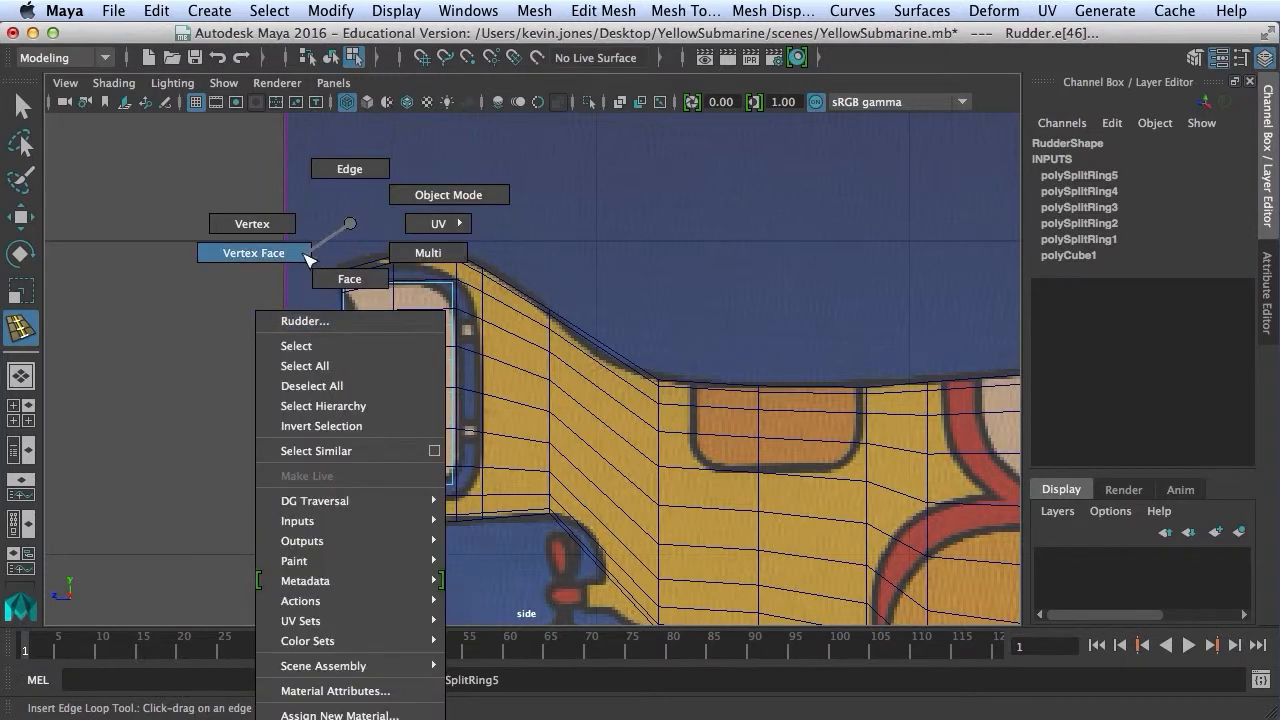
mouse_move(252, 224)
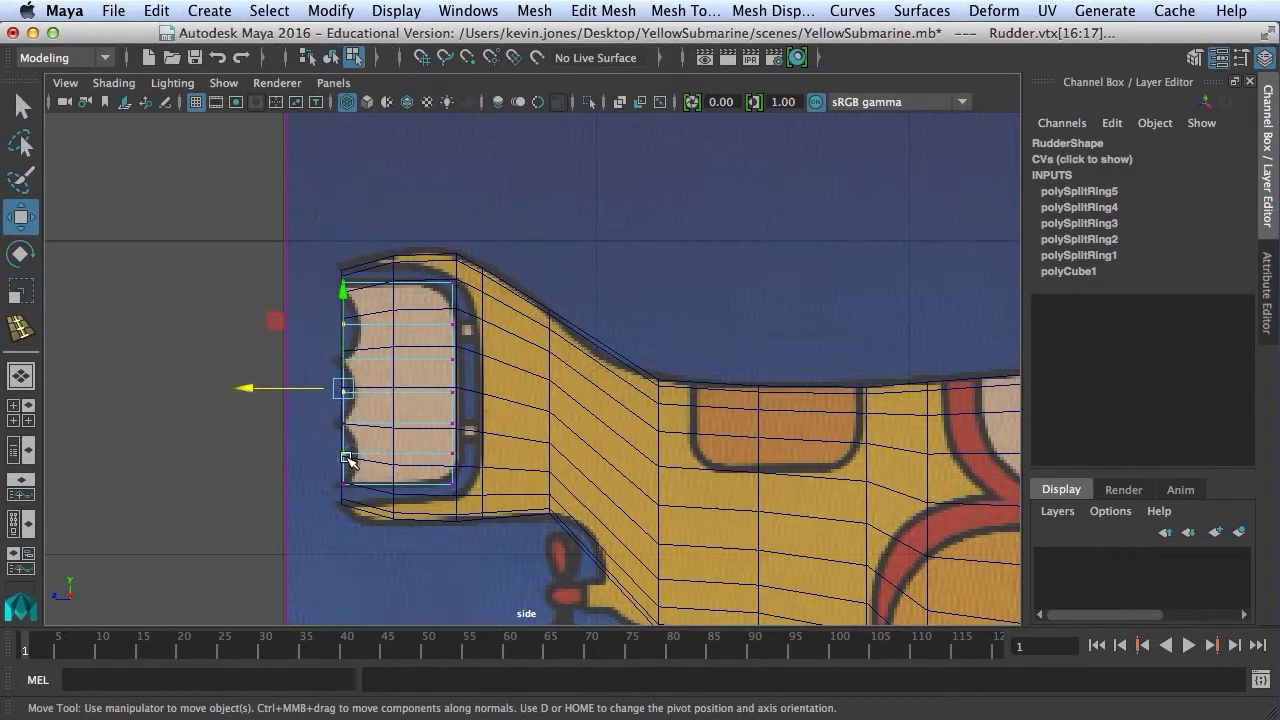
Push the selected rear vertices outward to form a scallop.
left_click_drag(350, 462, 258, 398)
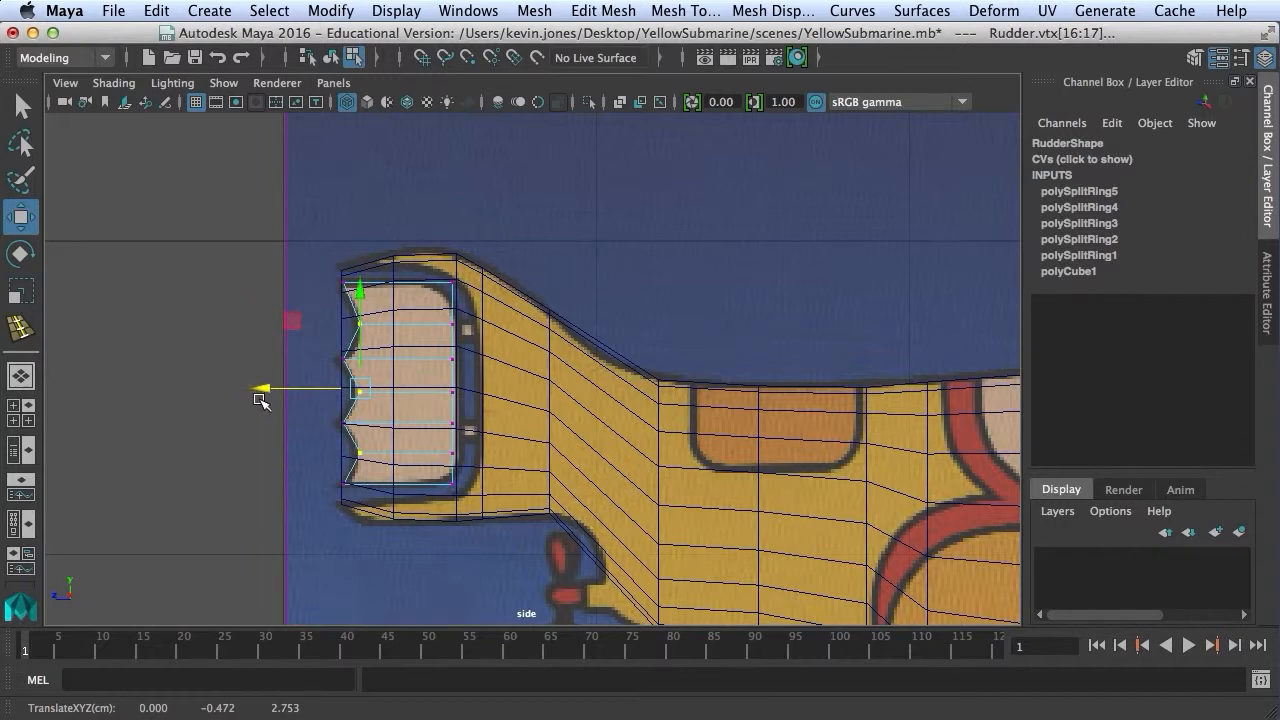
left_click(684, 12)
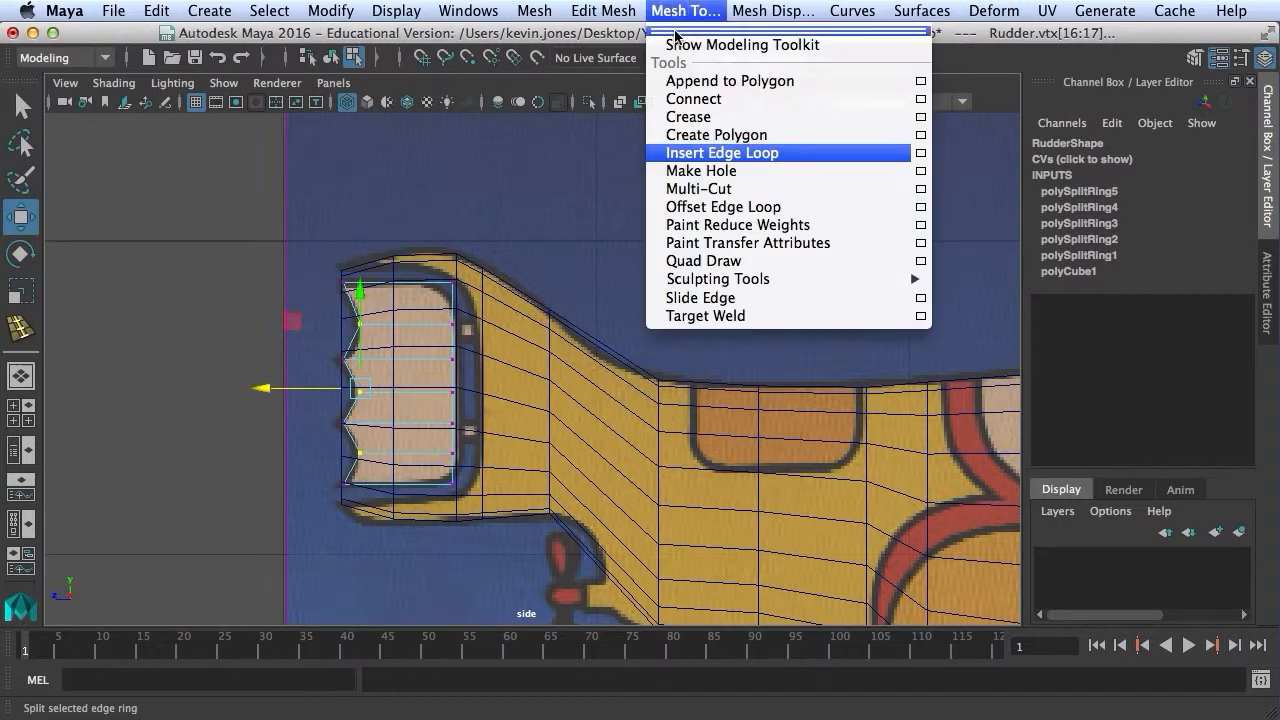
Insert an edge loop near the rudder's top edge.
left_click(720, 152)
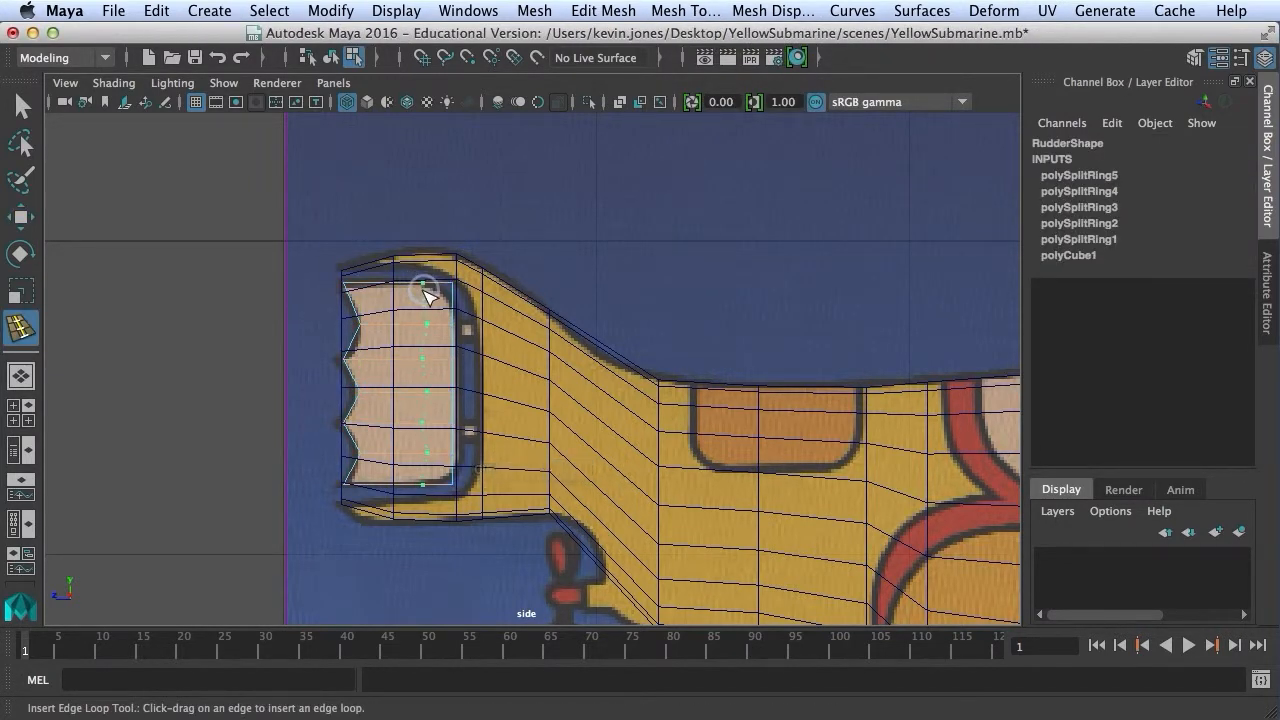
left_click(428, 296)
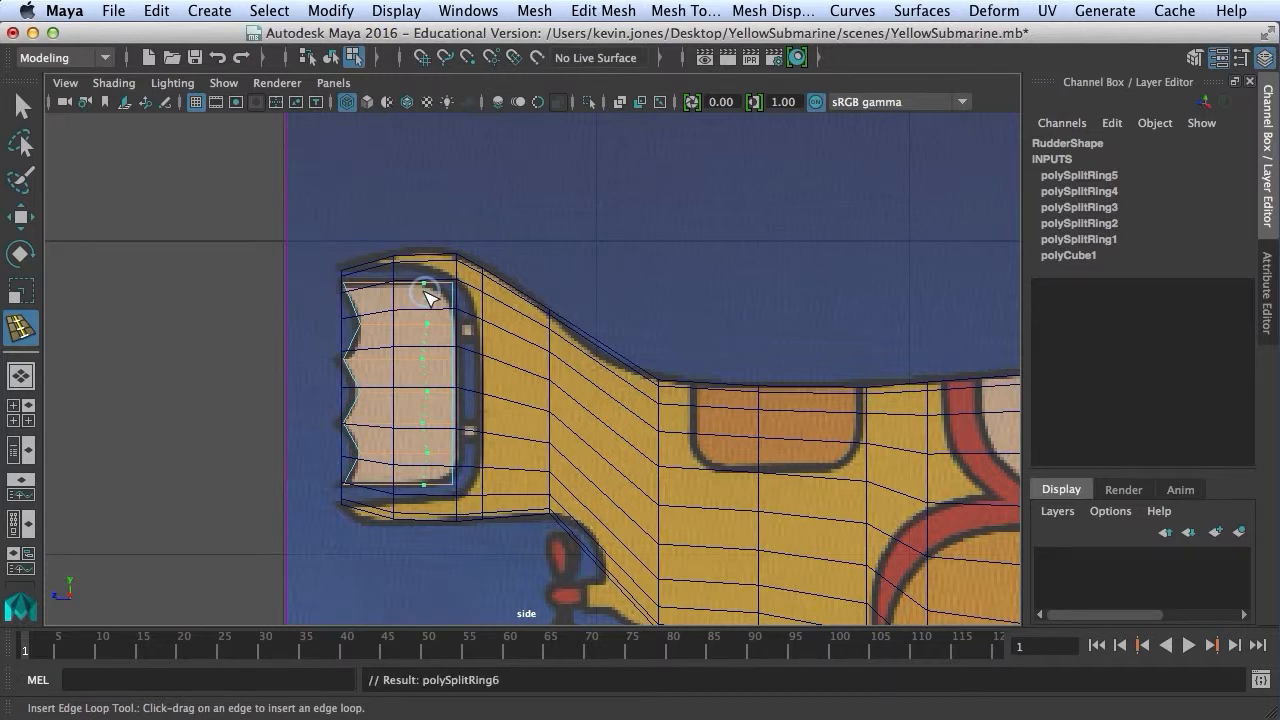
right_click(424, 278)
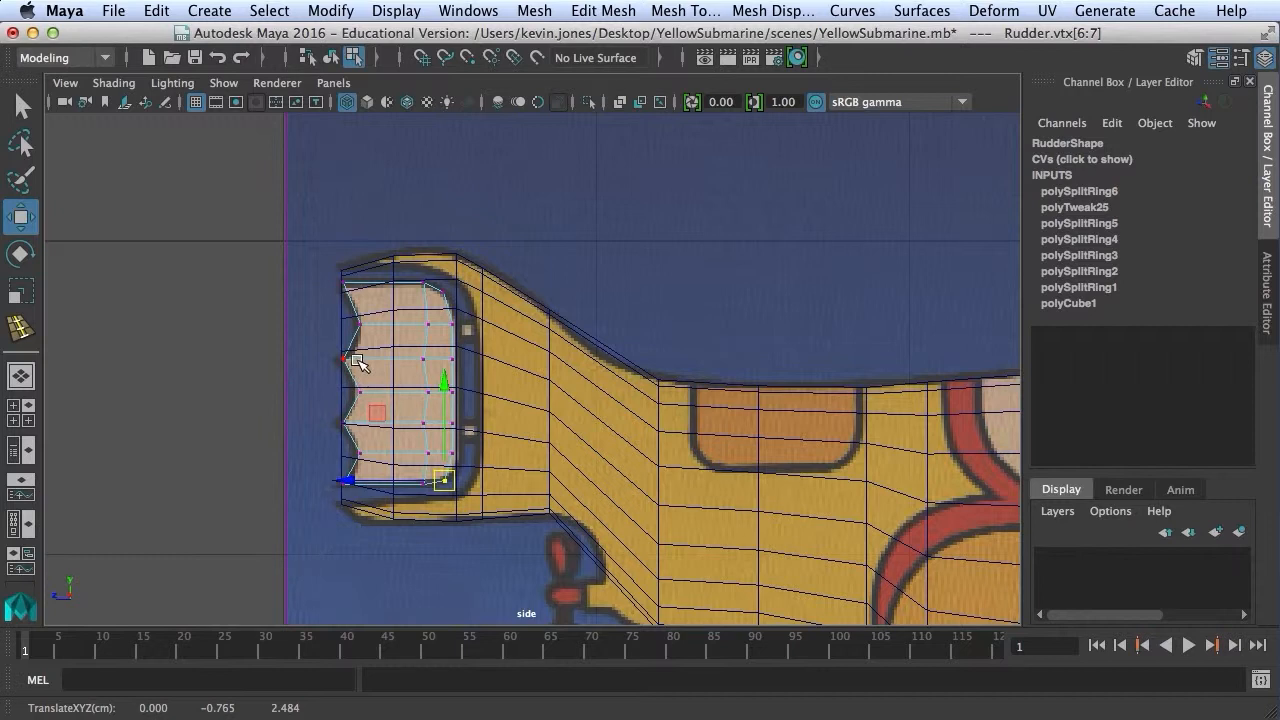
Bring up the marking menu to switch to vertex selection.
right_click(356, 360)
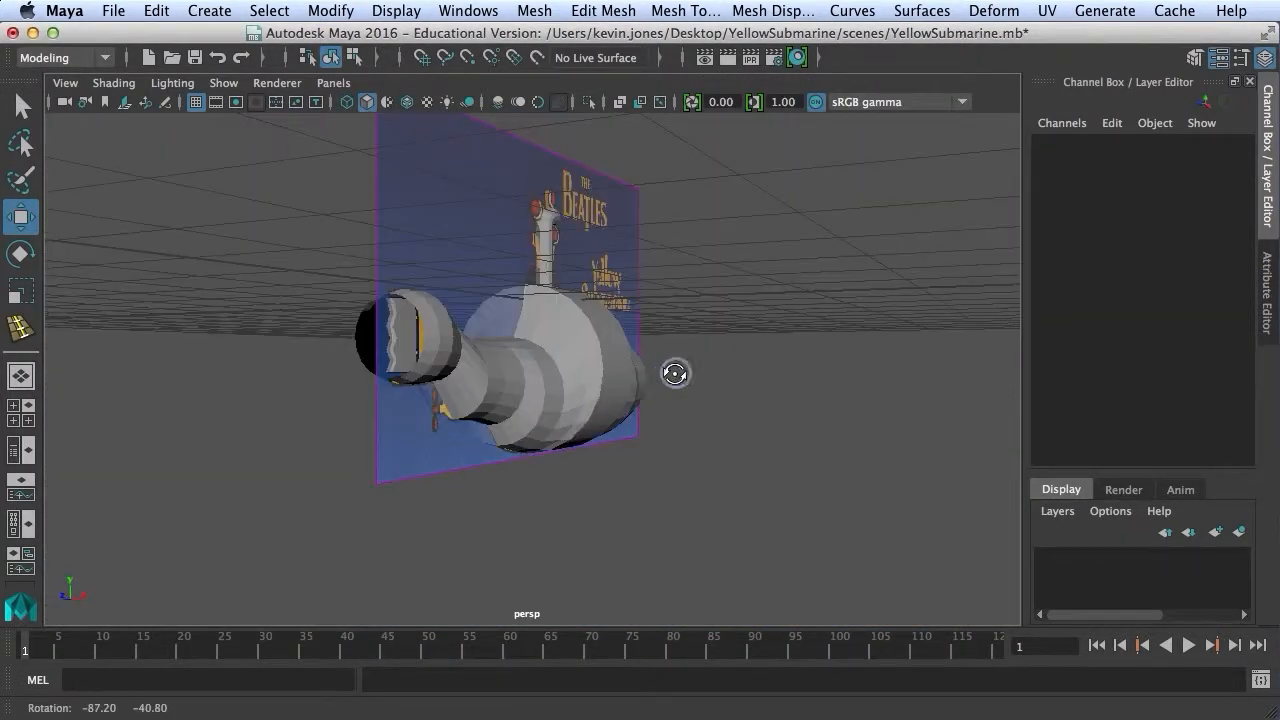
Orbit to view the rudder from behind and go to the File menu to save.
left_click_drag(676, 374, 568, 408)
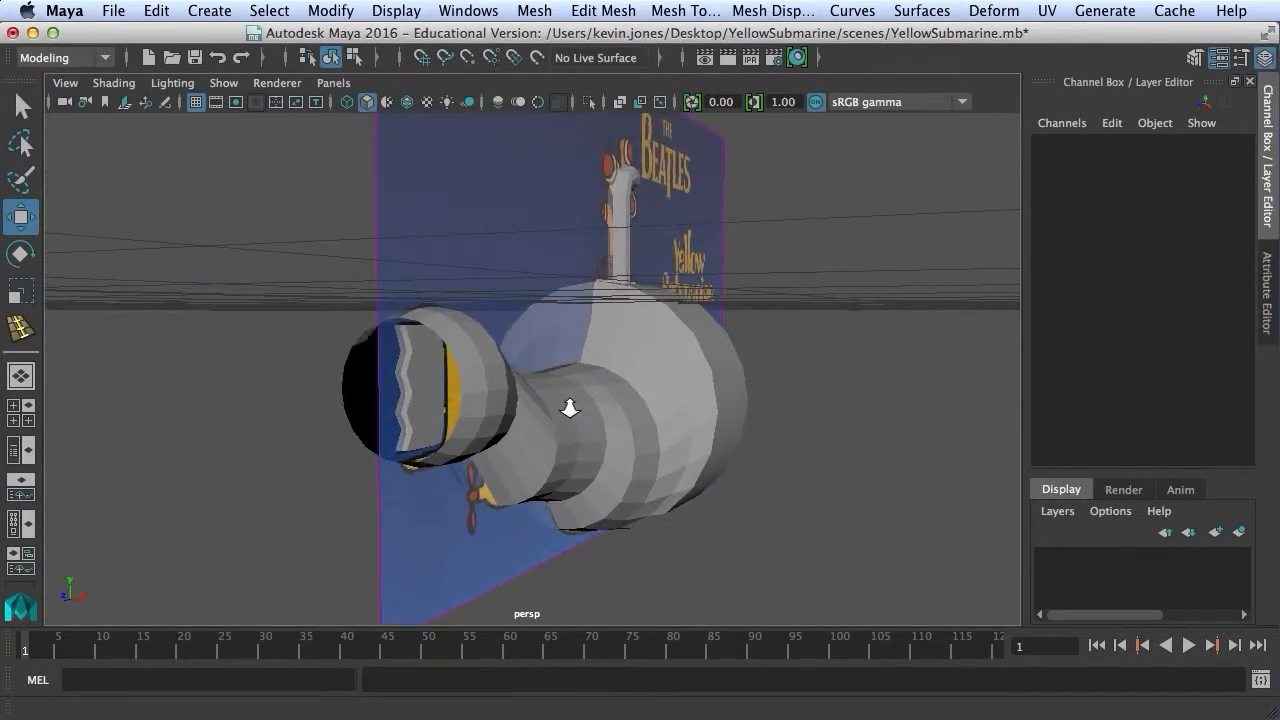
left_click(112, 12)
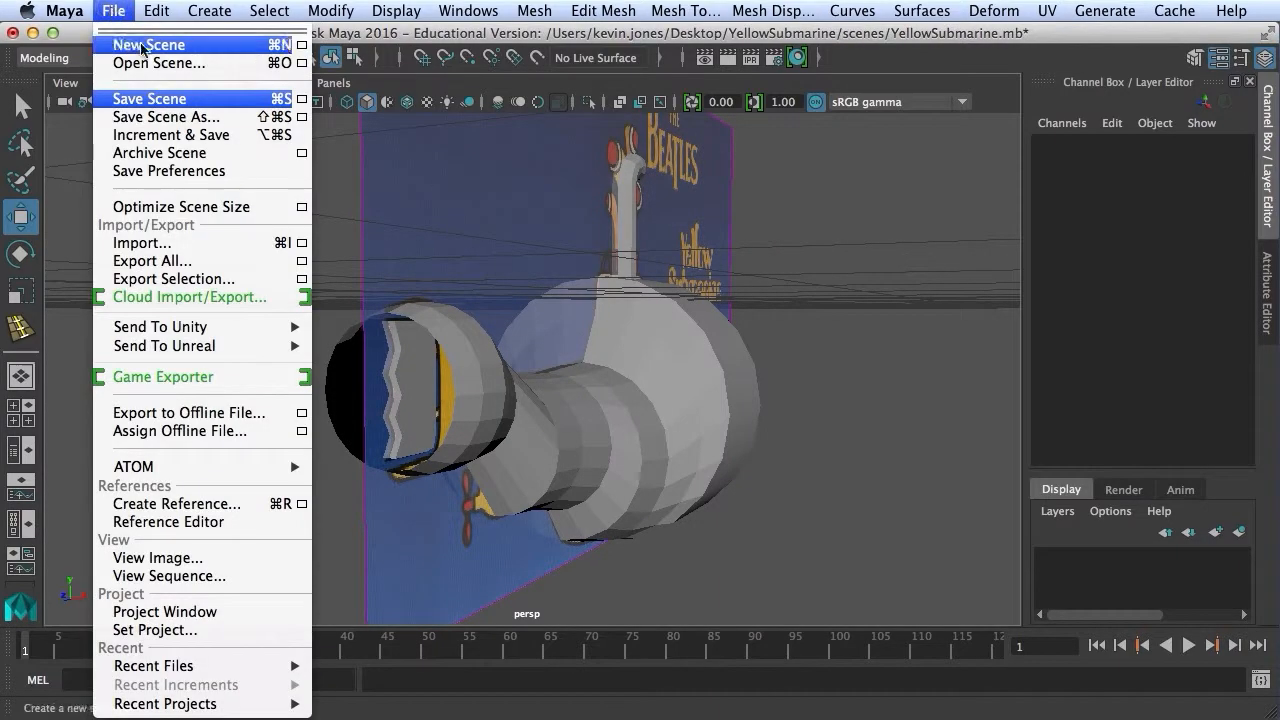